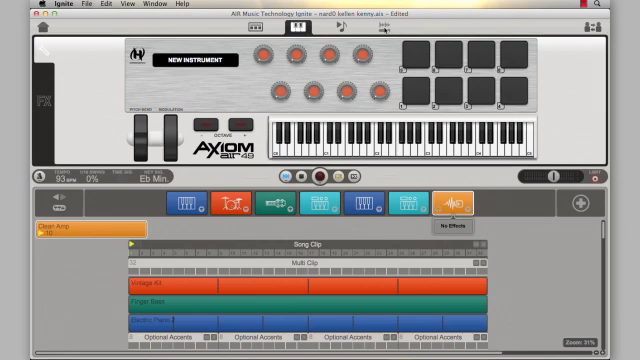
Show the Clean Amp recording's waveform in the Edit tab's audio editor.
click(374, 30)
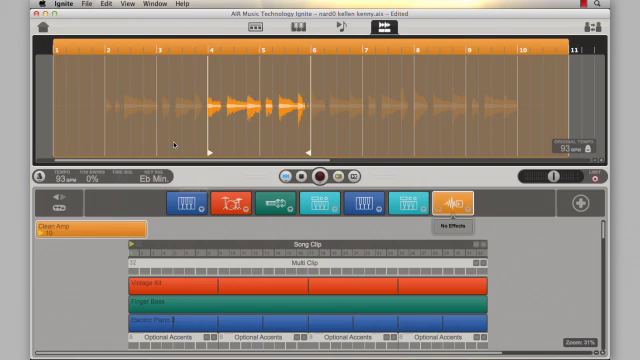
mouse_move(187, 81)
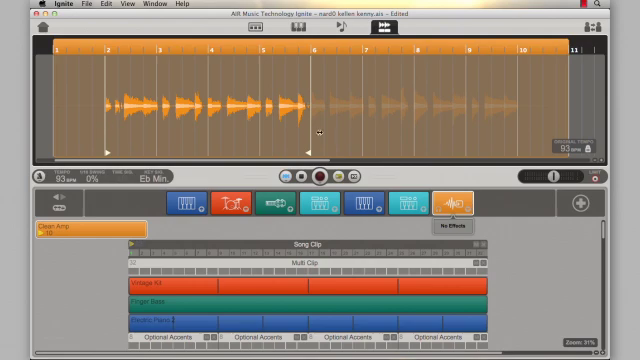
Drag the Clean Amp clip's boundary marker so the region extends past bar seven.
drag(310, 155, 500, 155)
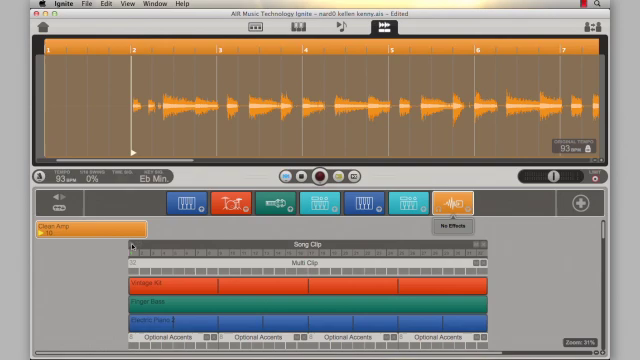
mouse_move(493, 152)
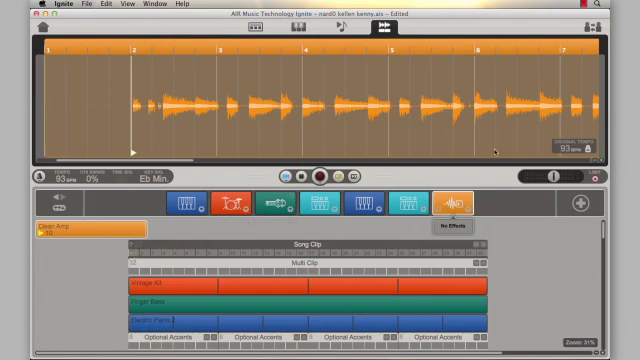
mouse_move(427, 125)
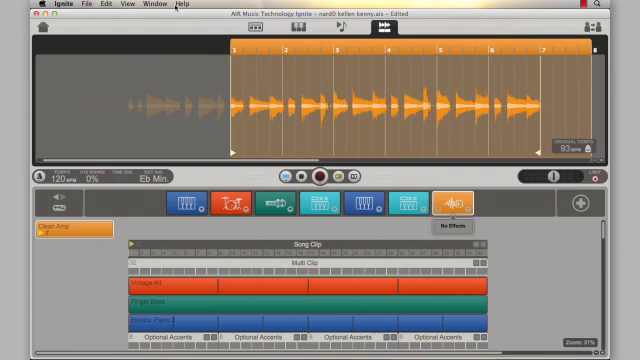
Open the Help menu to list search, user guide and support resources.
click(180, 5)
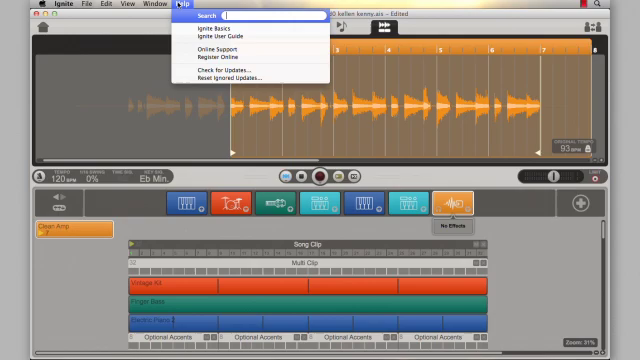